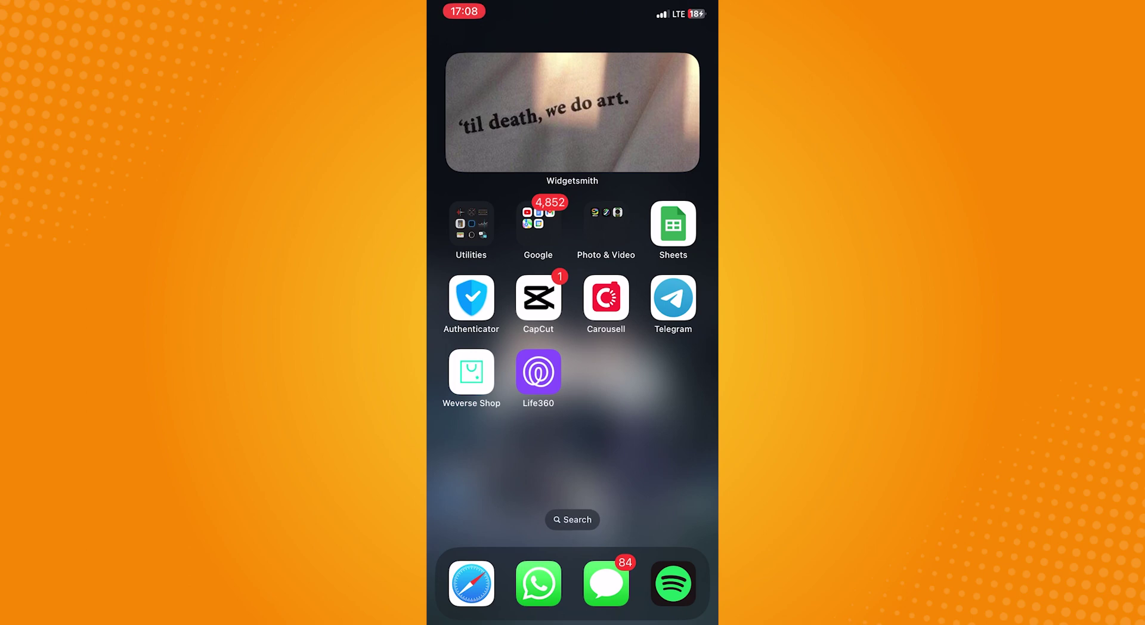
Step: Launch CapCut from the iOS Home Screen to reach its projects list
click(538, 297)
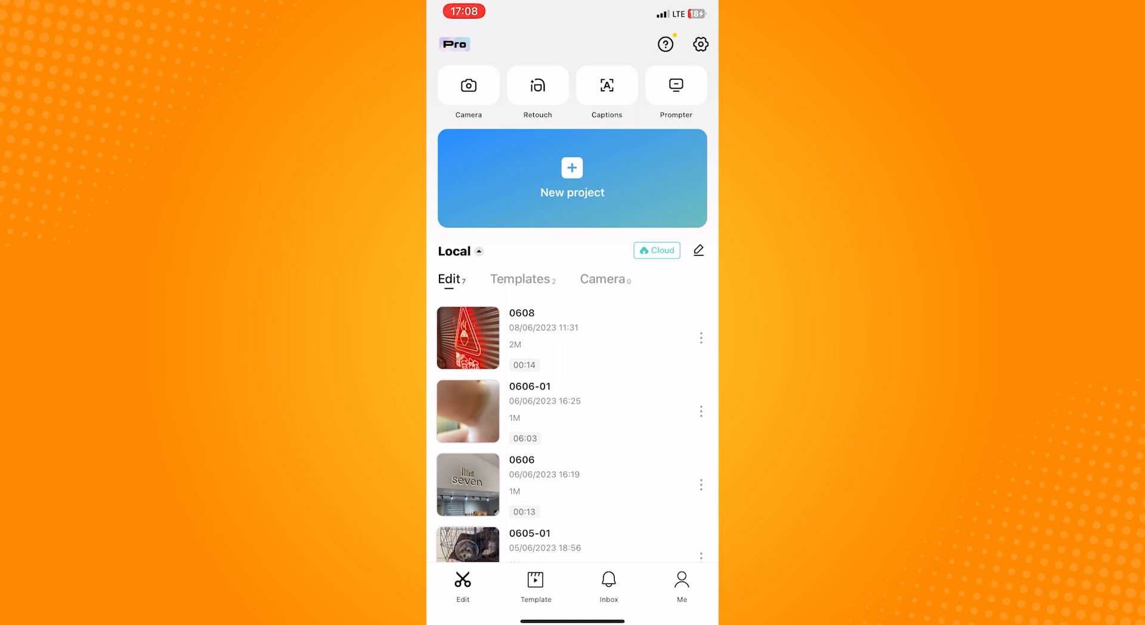
Step: Browse the "text" template search results and pick a template needing one 3-second clip
click(535, 586)
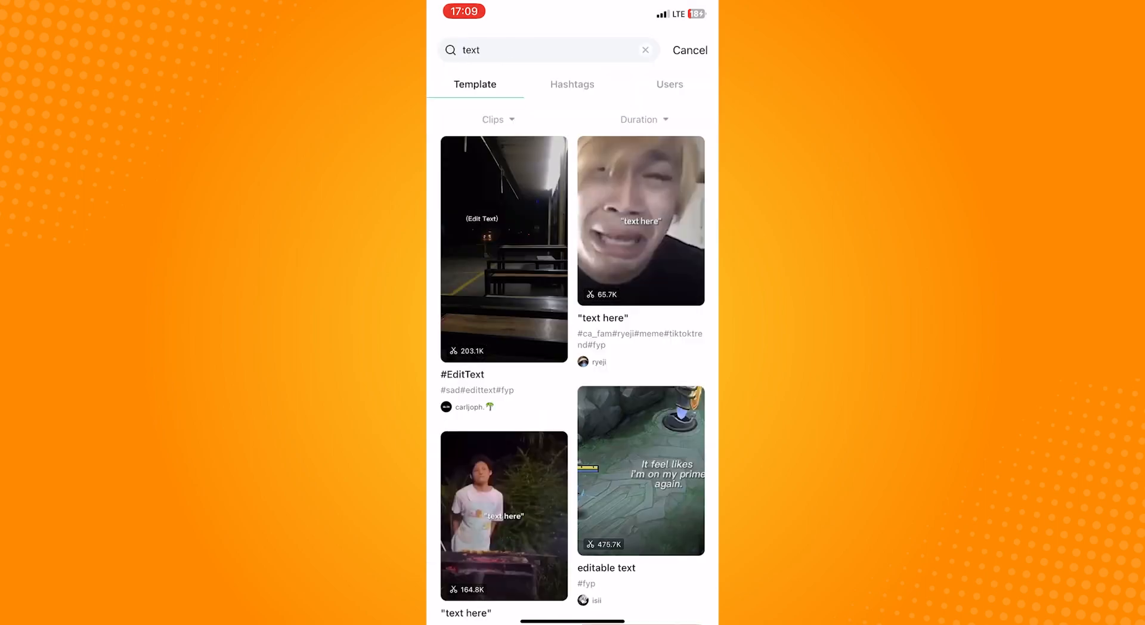
scroll(down, 3)
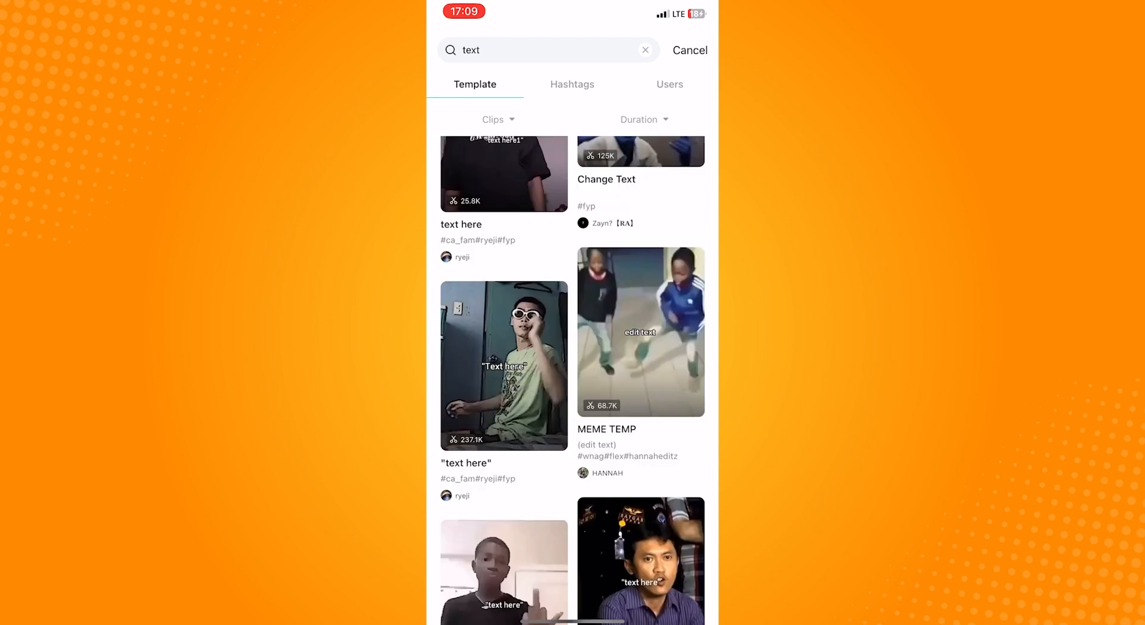
scroll(down, 3)
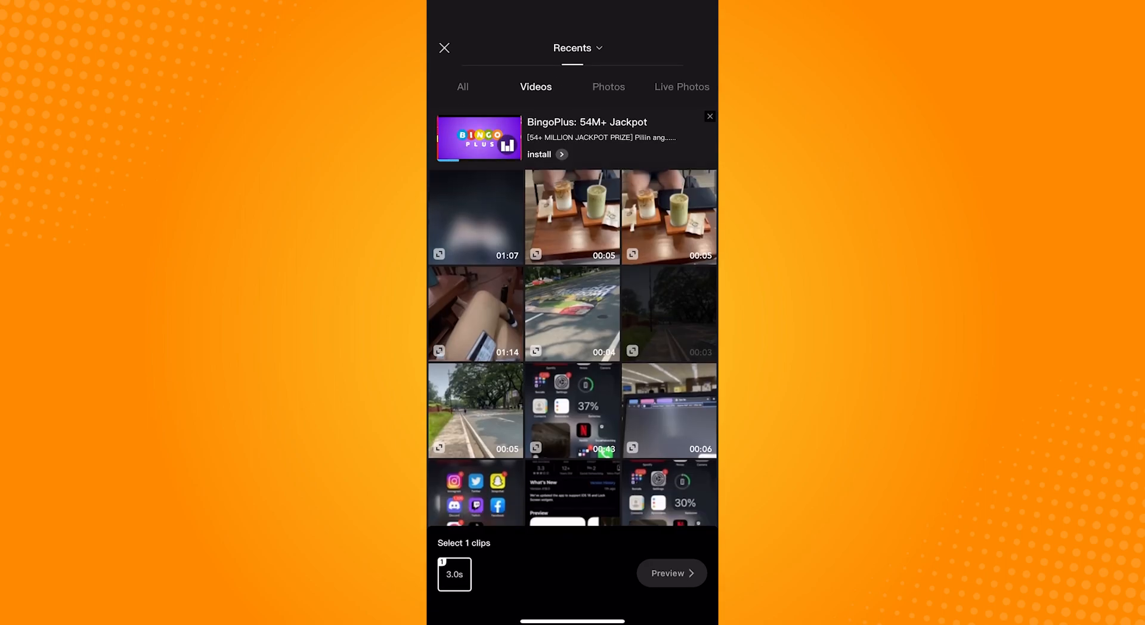
Step: Preview the template with the chosen clip and change the big "K" text to "Sample 1"
click(668, 573)
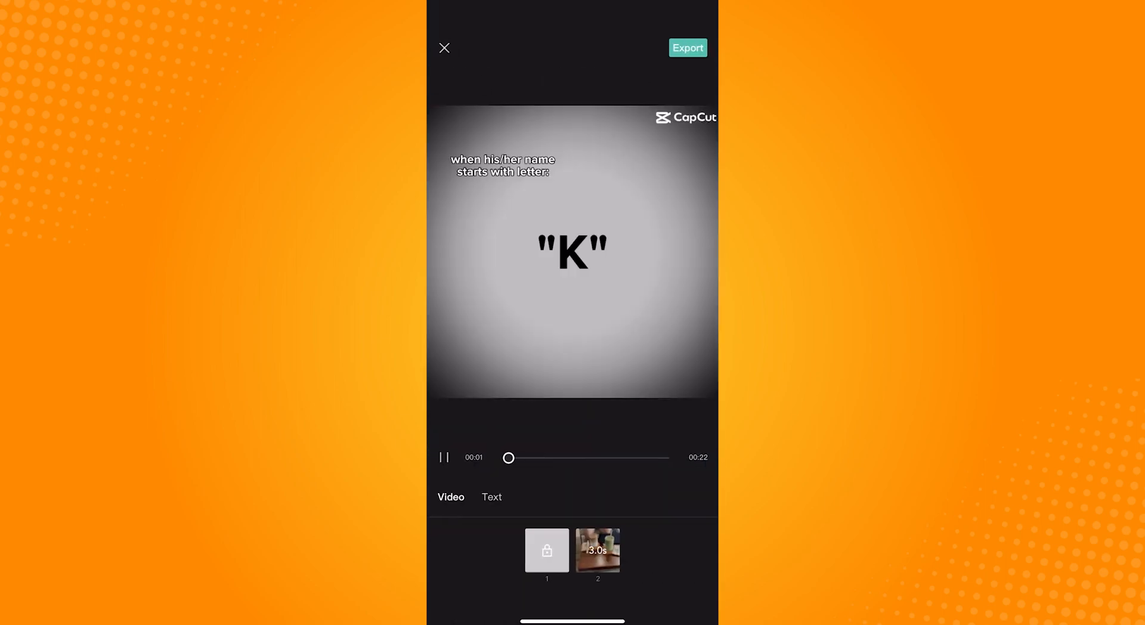
click(598, 551)
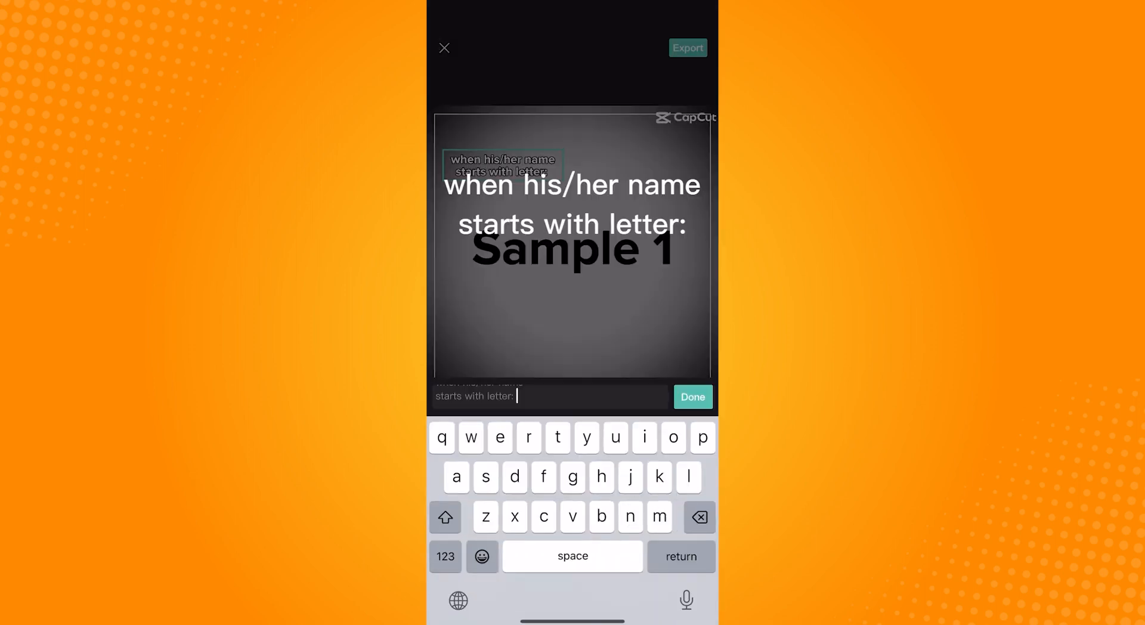
Step: Replace the caption with "Text Sample" and export the video, saving it to the device
click(692, 397)
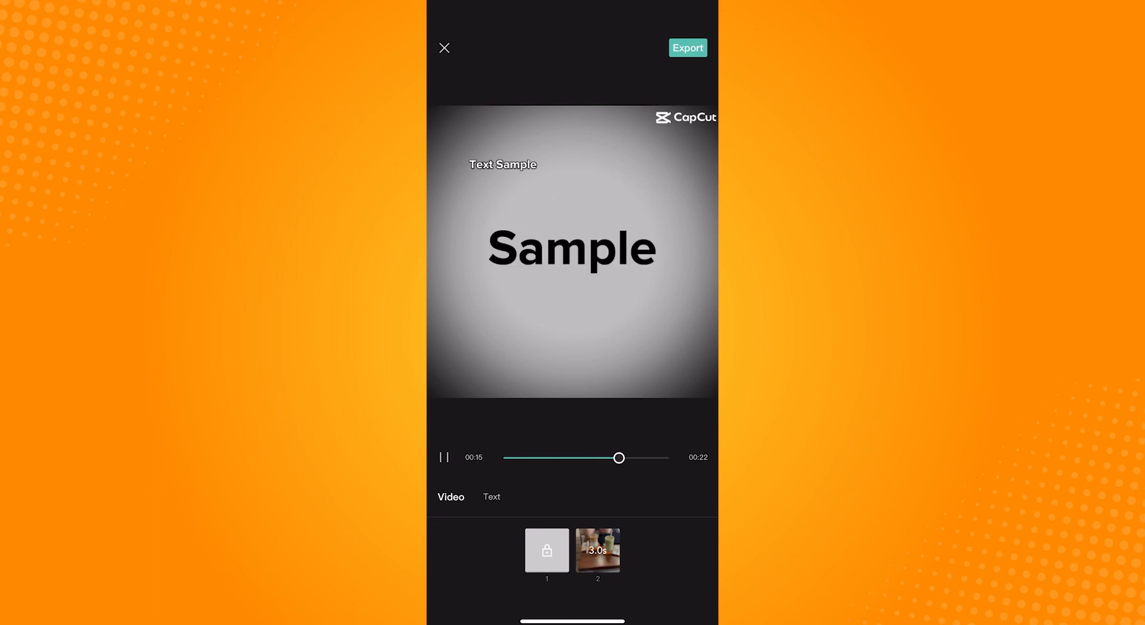
click(443, 457)
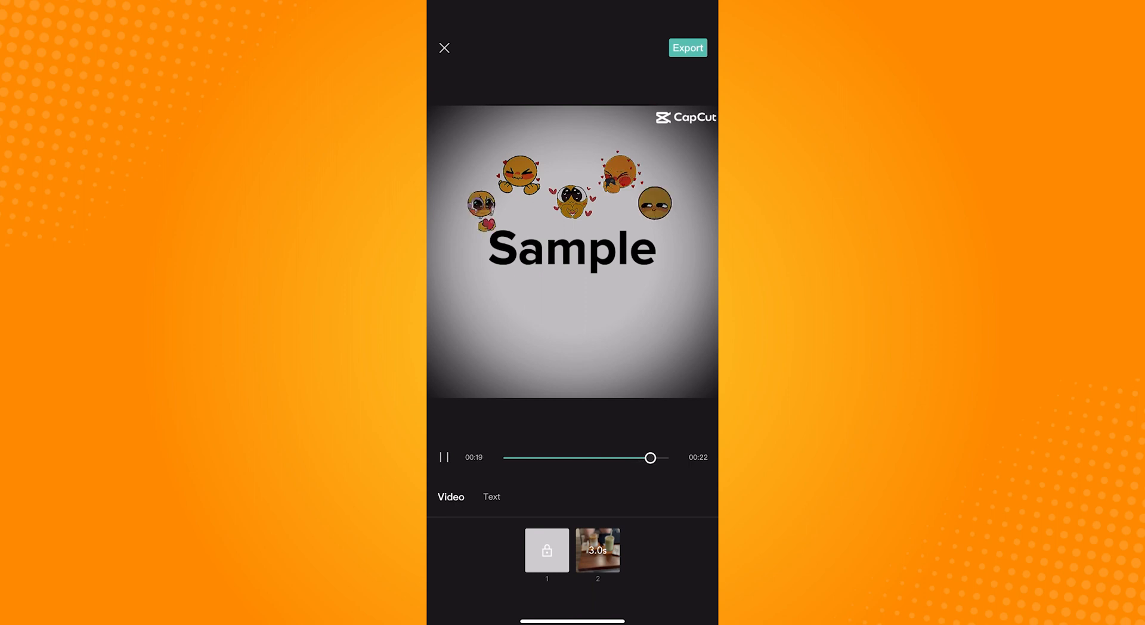
click(687, 48)
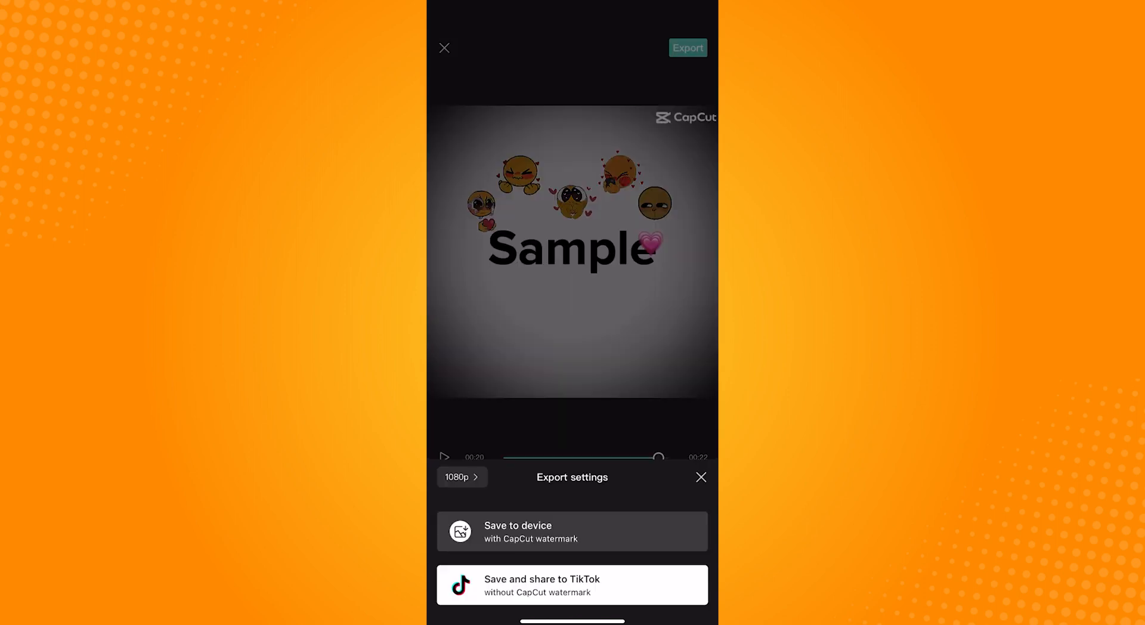
click(573, 531)
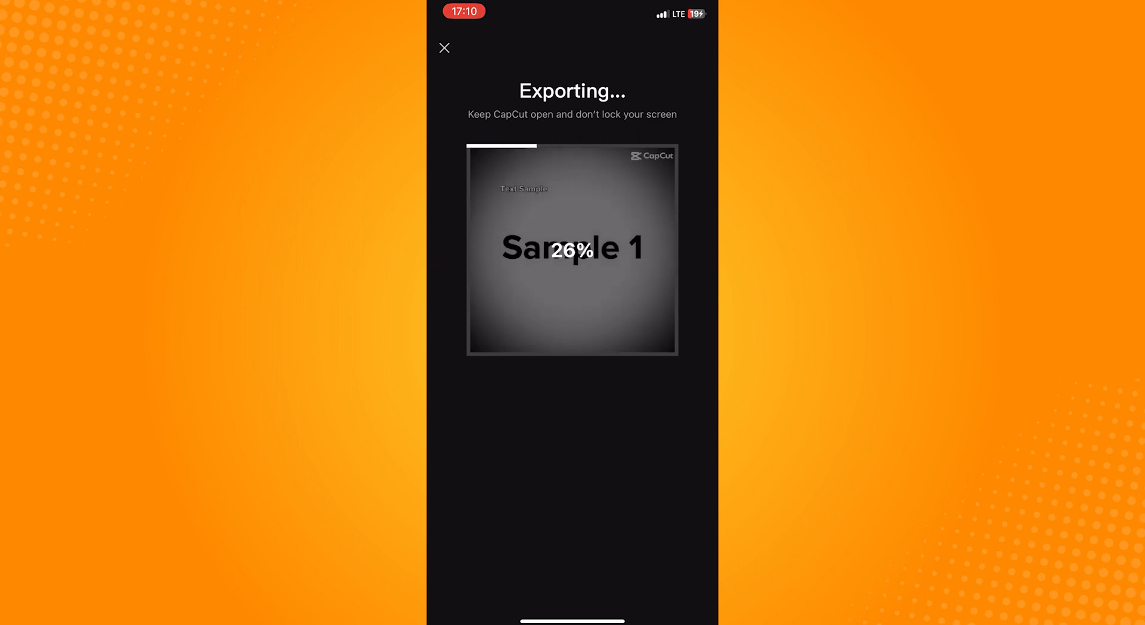